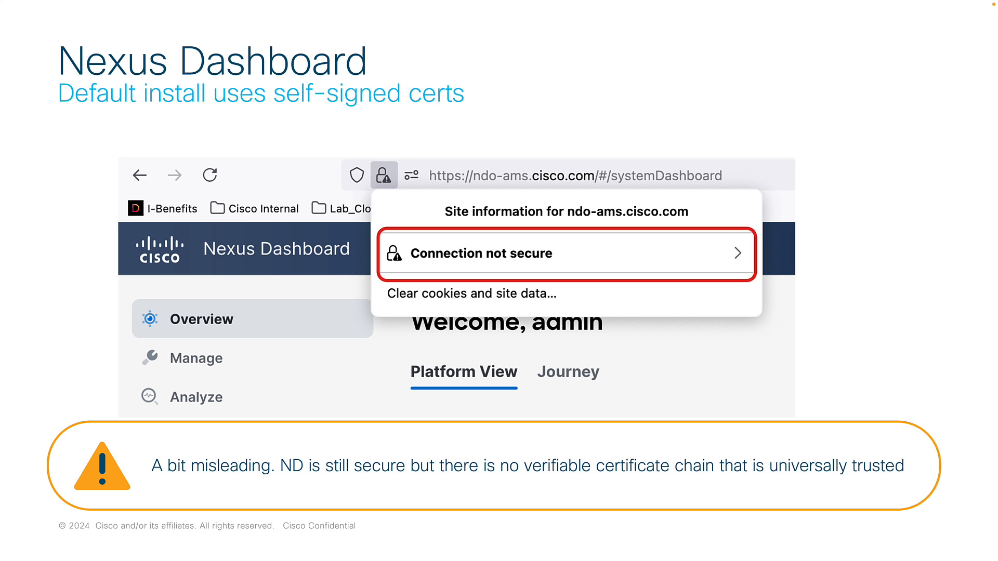
- Advance to the slide recommending trusted-CA certificates with a connection verified by IdenTrust
key("Right")
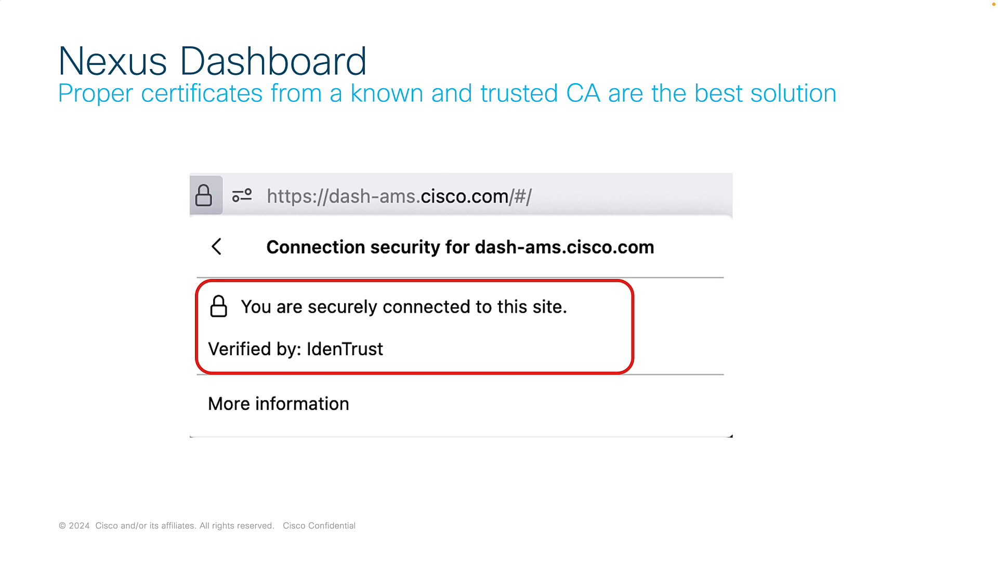
key("Right")
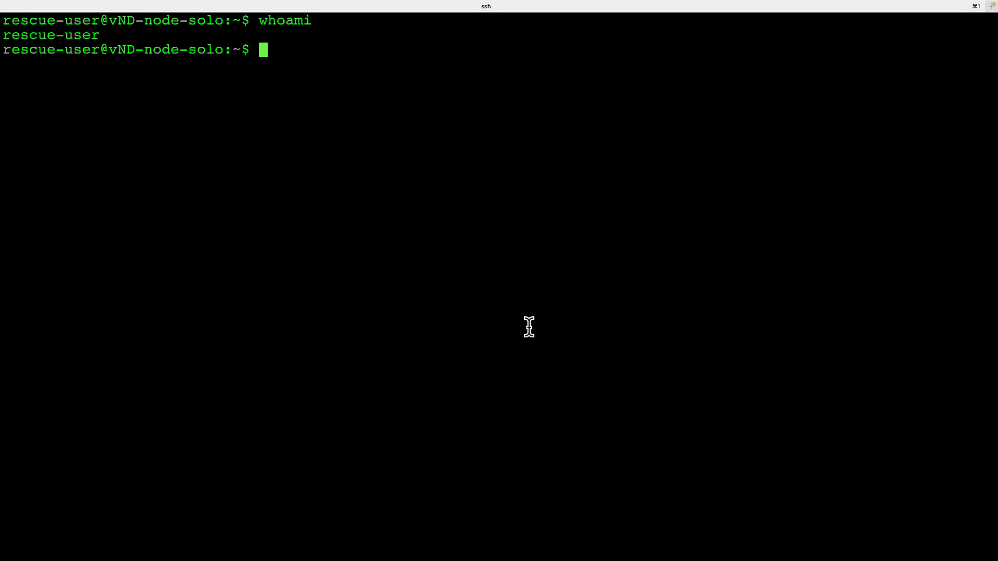
- In the nd-cert folder, generate a 2048-bit RSA private key nd.key with openssl genrsa
type("ls")
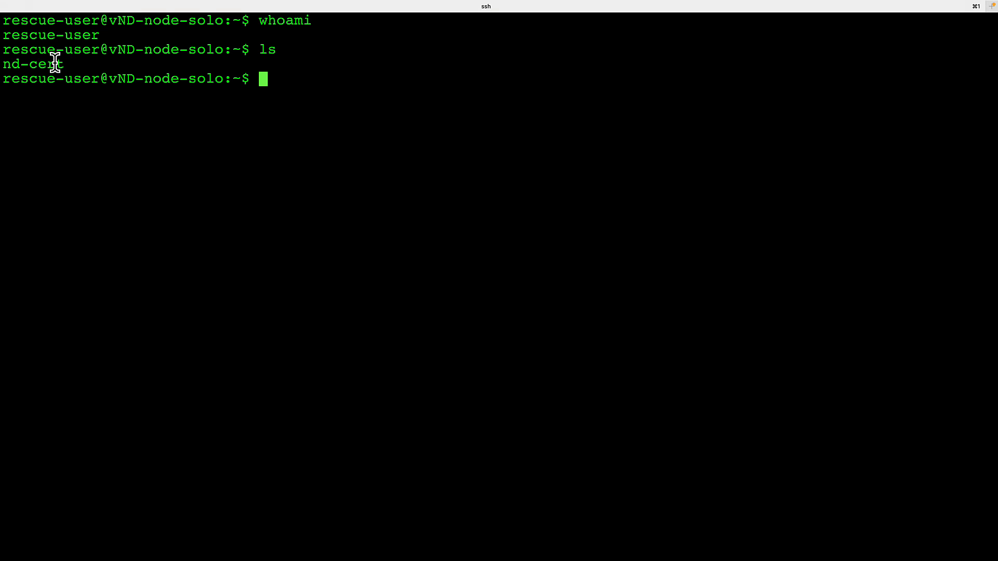
type("cd")
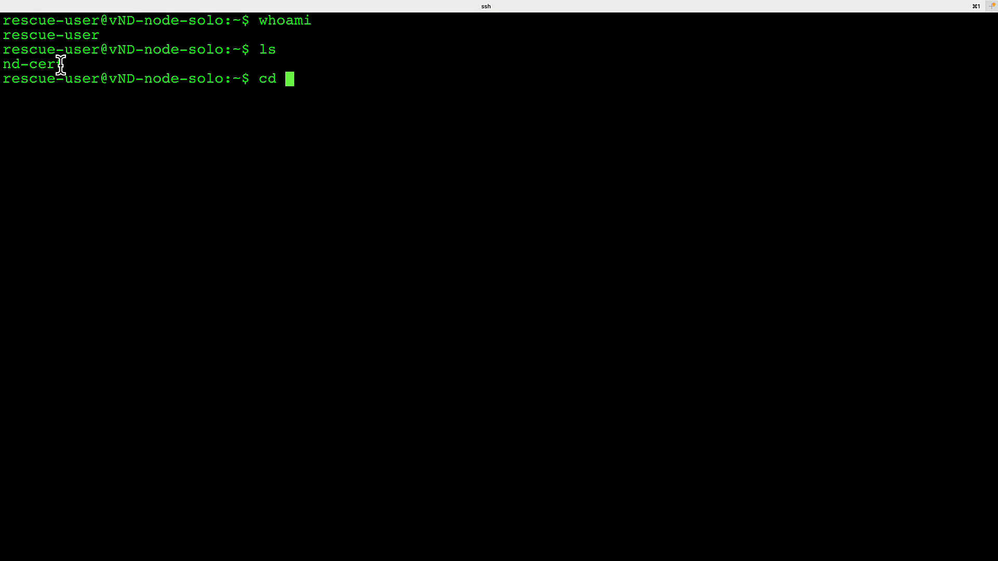
type("nd-cert")
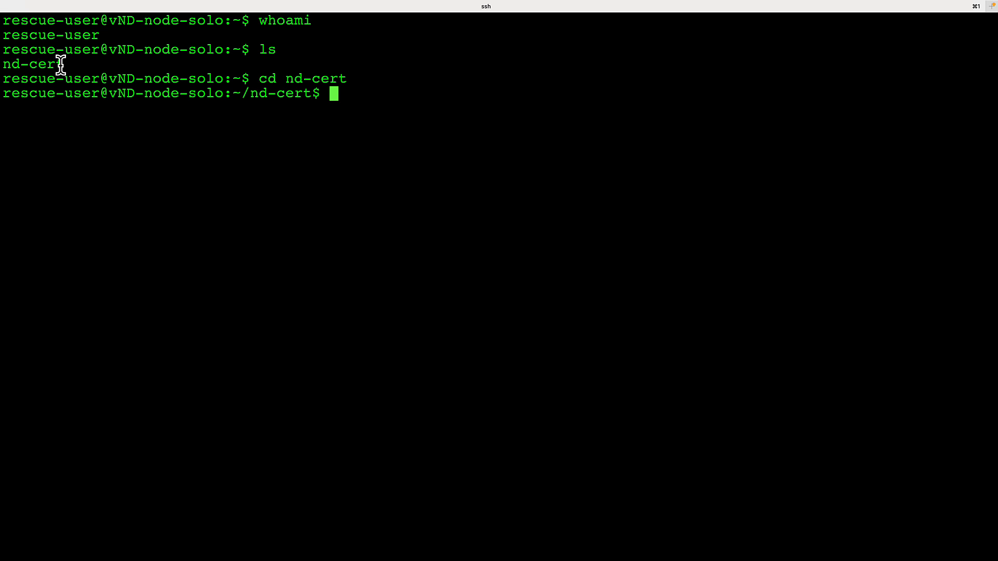
type("openssl genrsa -out nd.key 2048")
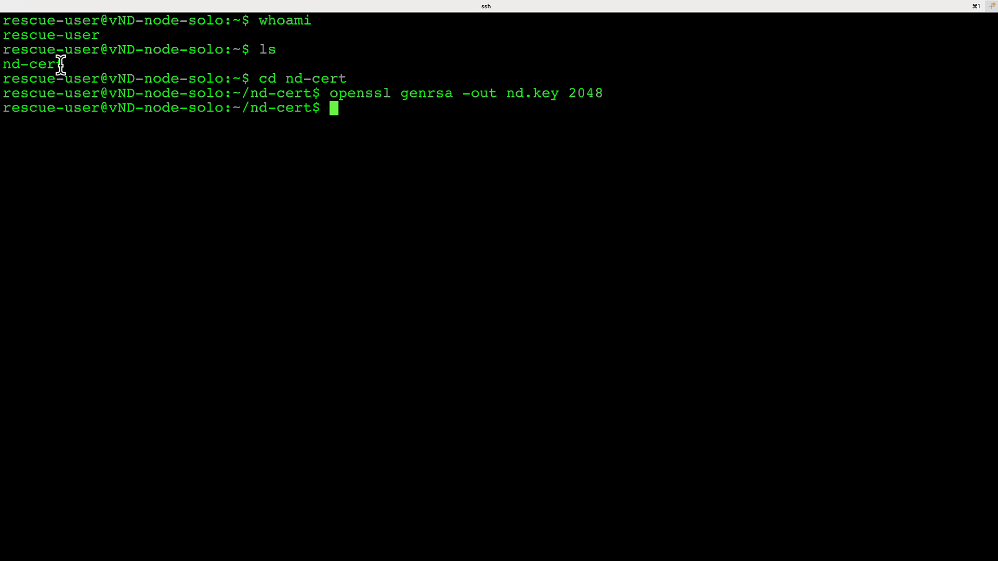
- List nd.key and san.cfg, then display san.cfg's request settings for ndo-ams.cisco.com
type("ls")
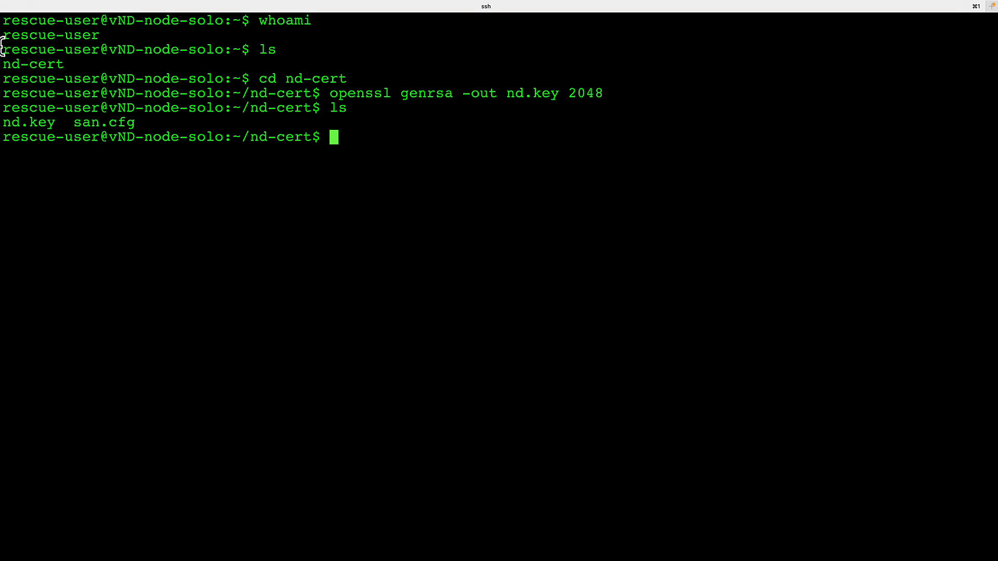
double_click(29, 122)
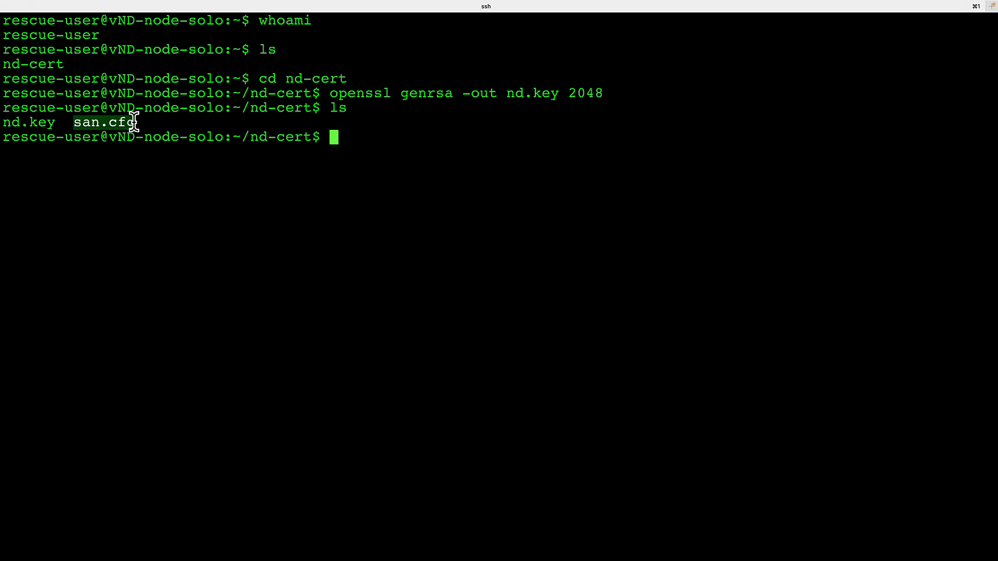
mouse_move(168, 143)
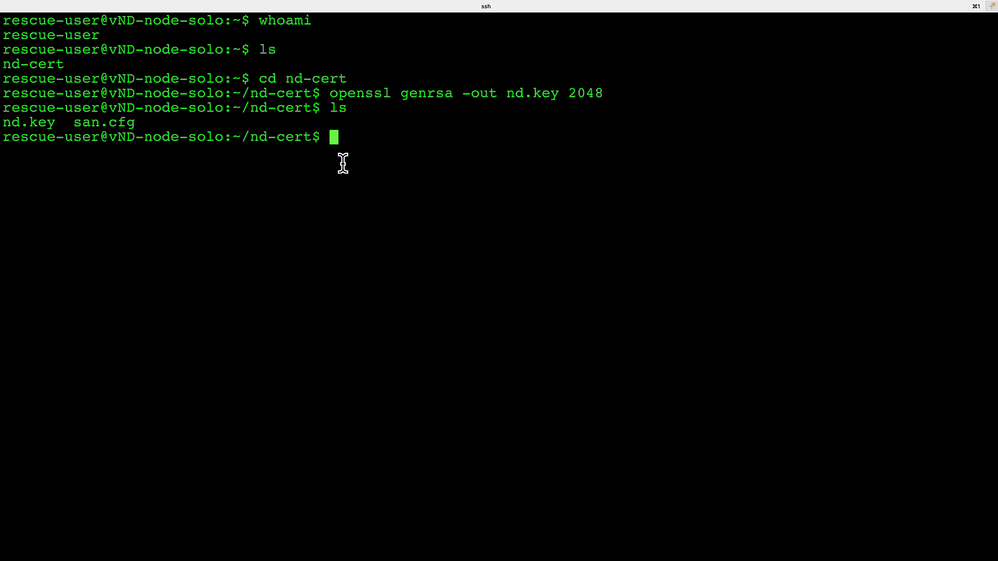
type("vi")
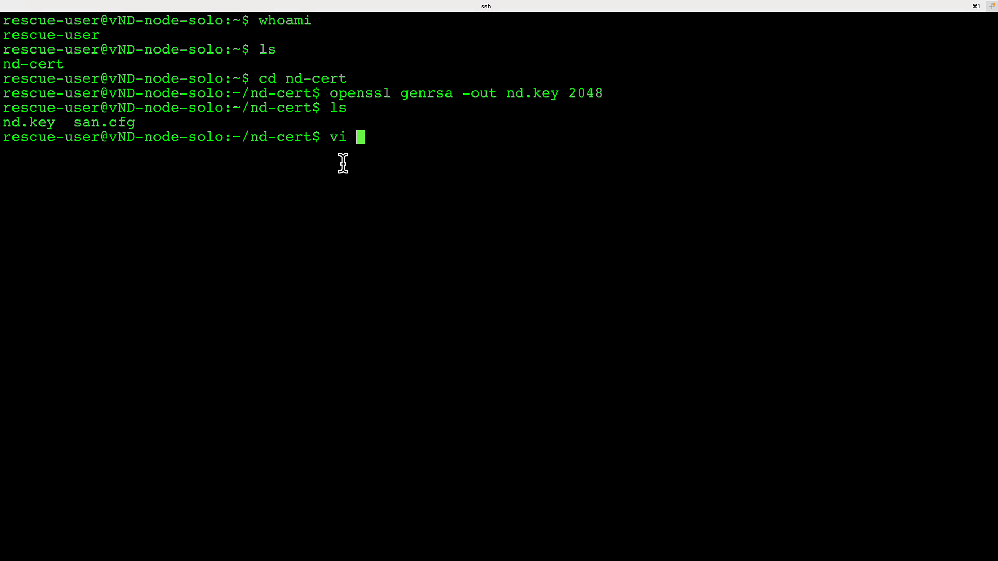
type("san.cfg")
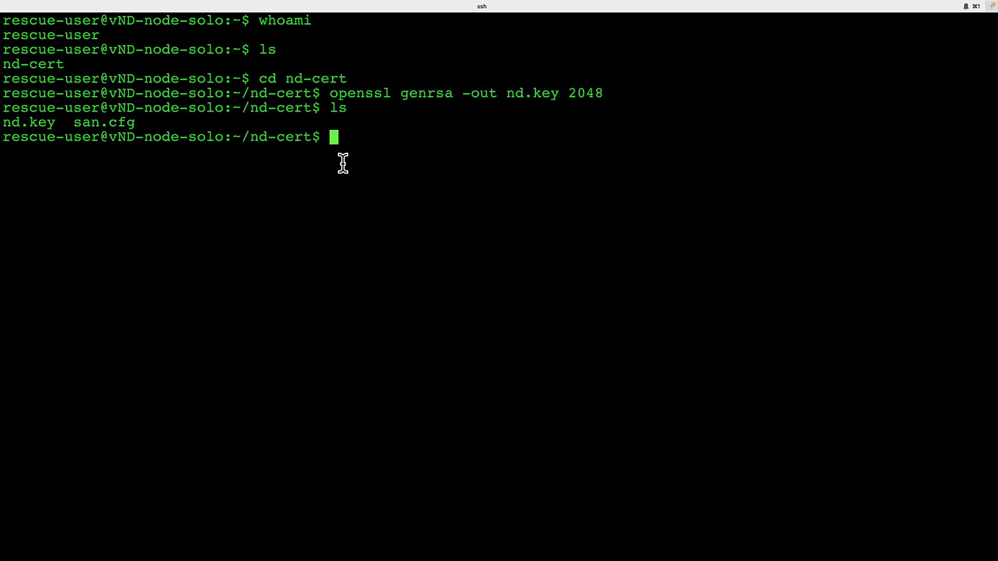
type("more san.cfg")
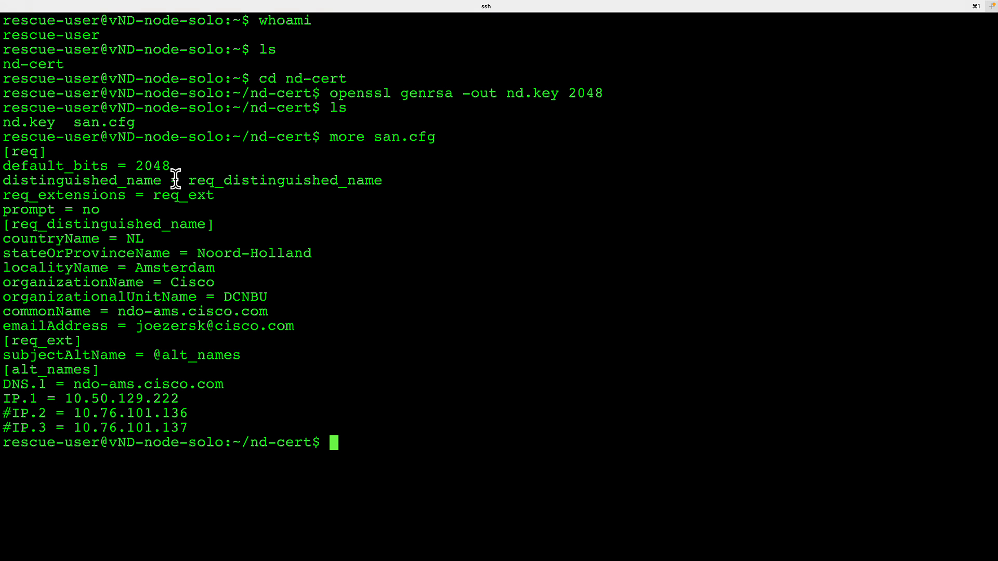
- Highlight the distinguished name subject settings in san.cfg for review
double_click(108, 224)
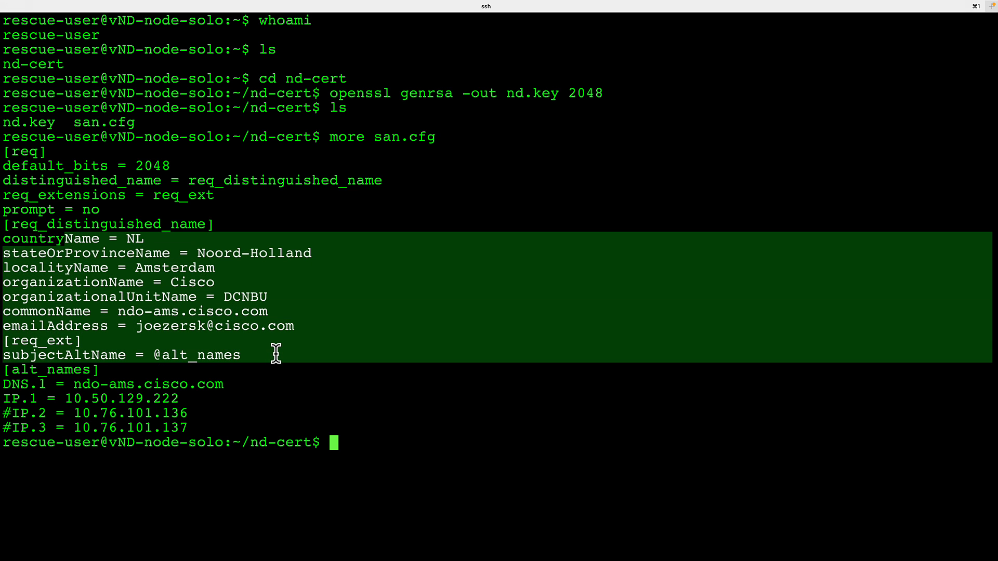
mouse_move(248, 383)
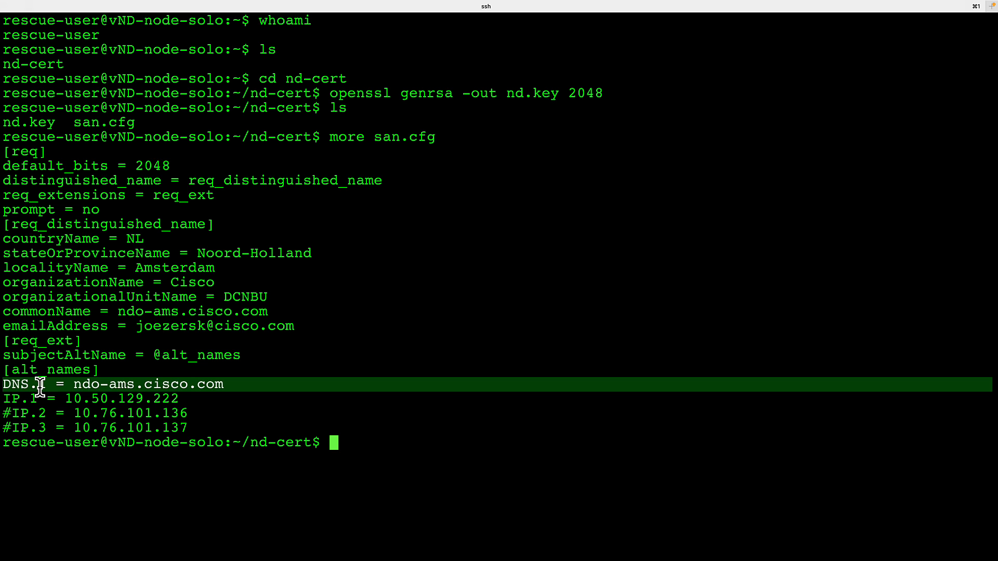
mouse_move(184, 398)
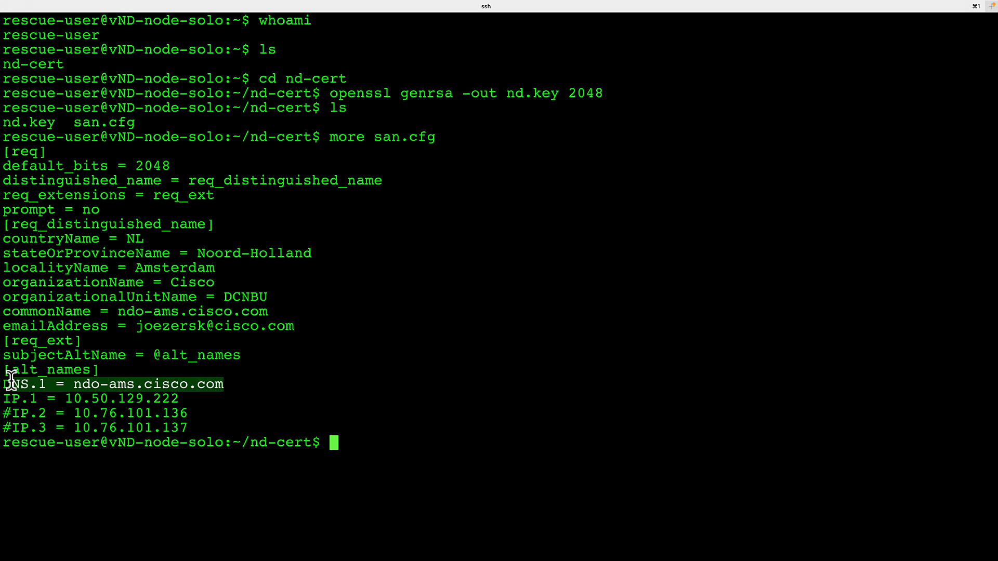
mouse_move(102, 398)
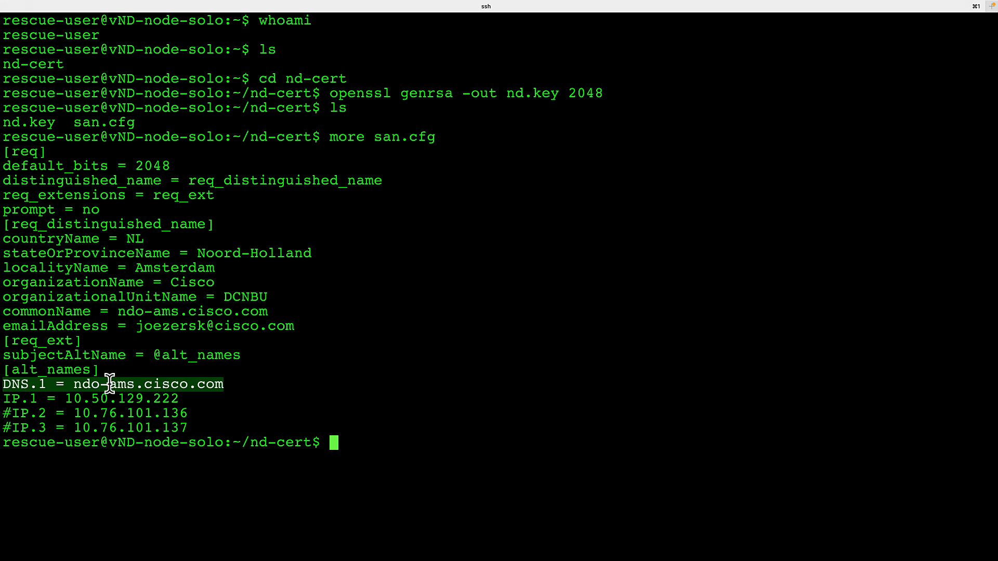
mouse_move(172, 390)
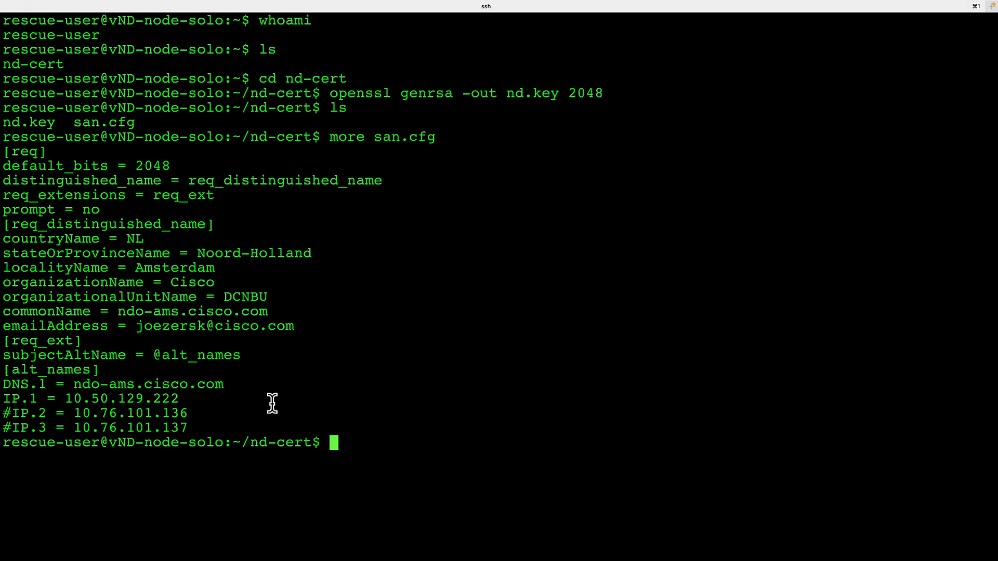
mouse_move(810, 416)
type("openssl req -new -key nd.key -out nd.csr -config san.cfg")
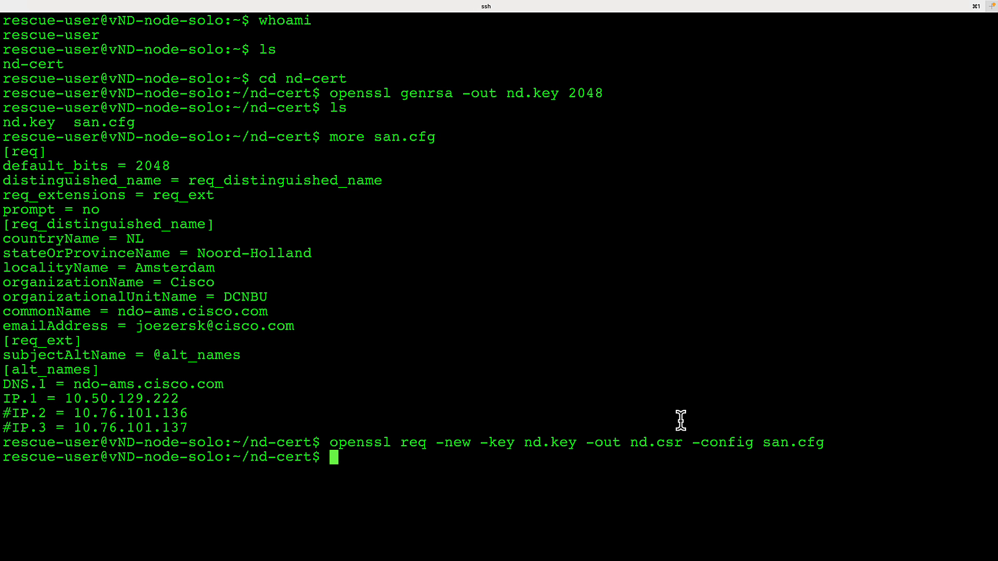
- List the folder showing nd.csr alongside nd.key and san.cfg and select the request file name
type("ls")
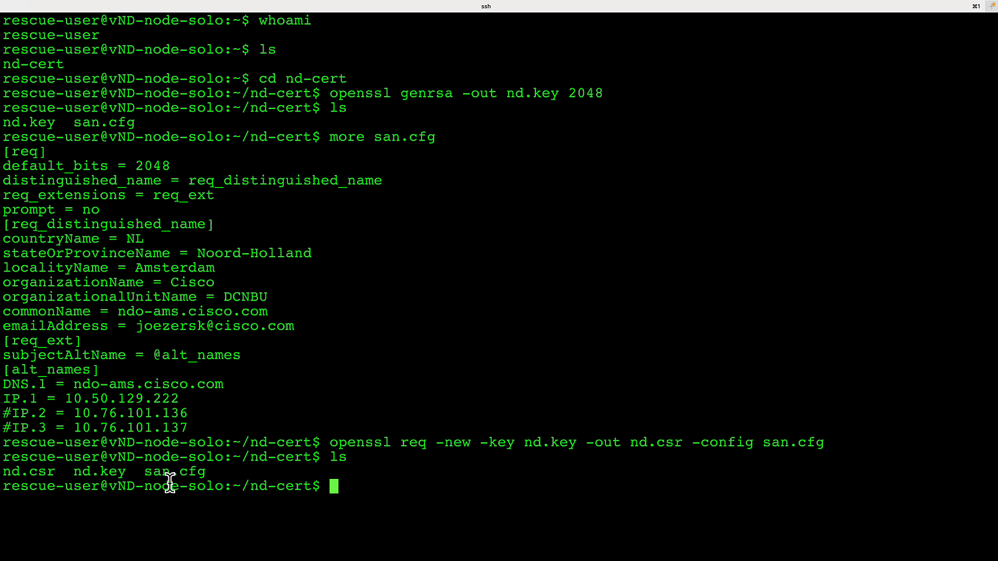
double_click(29, 471)
type("openssl req -verify -in nd.csr -text -noout")
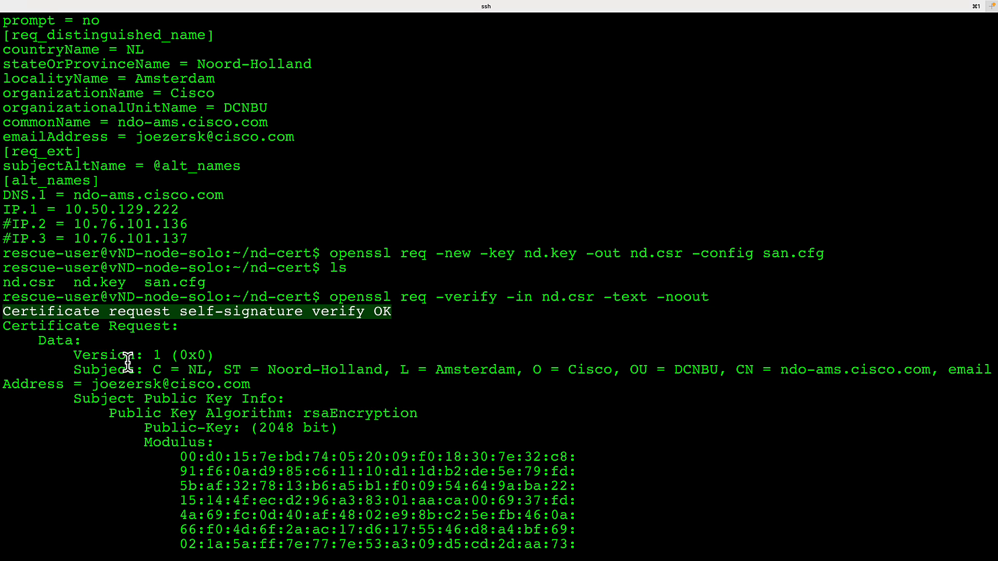
scroll("down", 3)
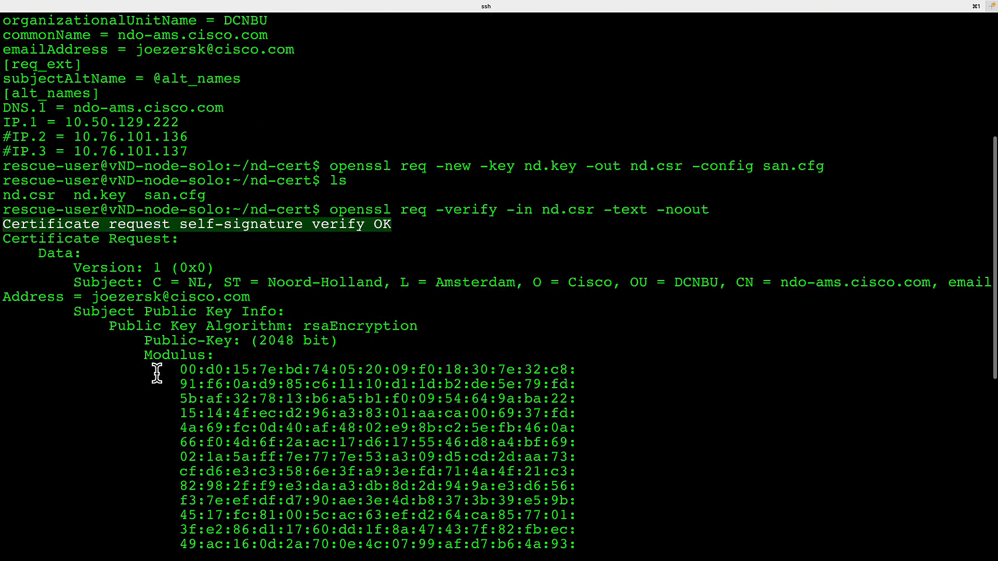
scroll("down", 3)
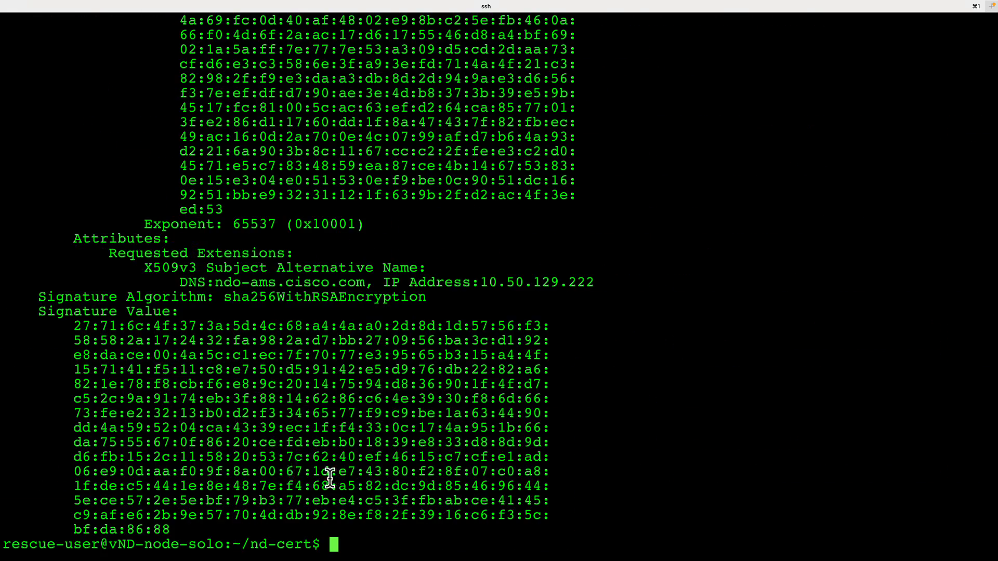
mouse_move(503, 551)
type("more nd.csr")
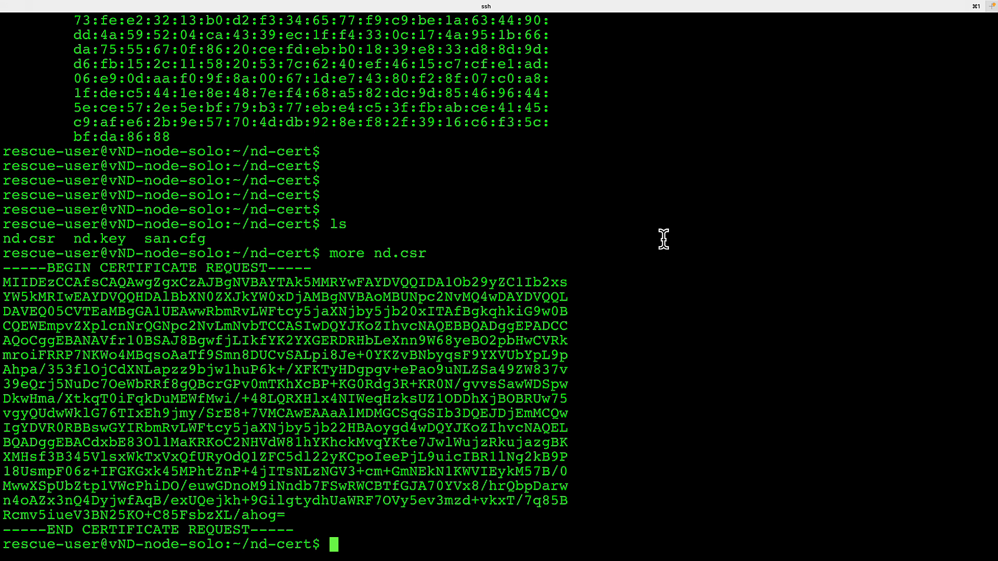
mouse_move(329, 247)
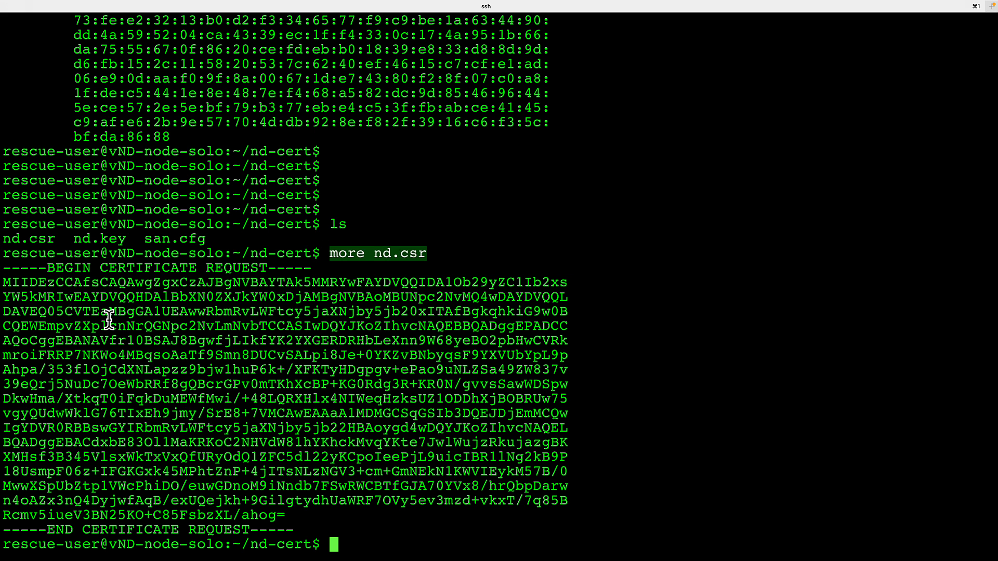
mouse_move(282, 506)
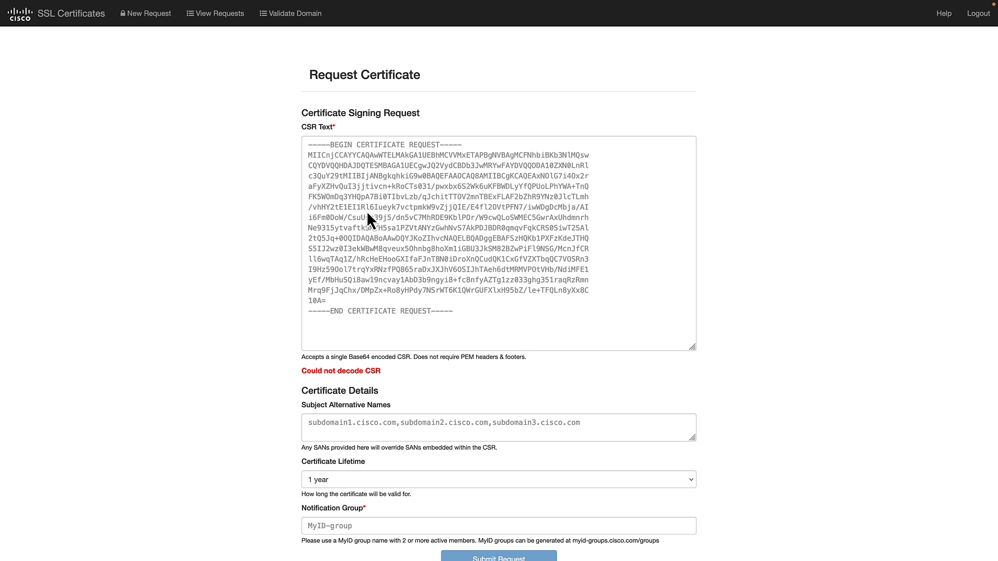
mouse_move(342, 158)
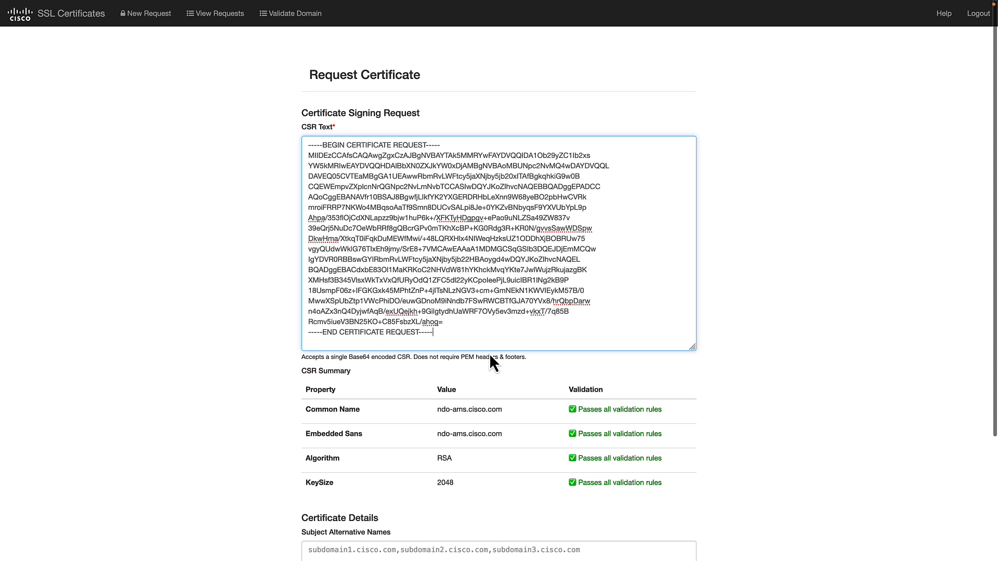
- Enter ndo-ams.cisco.com as the Subject Alternative Name and move to the Notification Group field
scroll("down", 3)
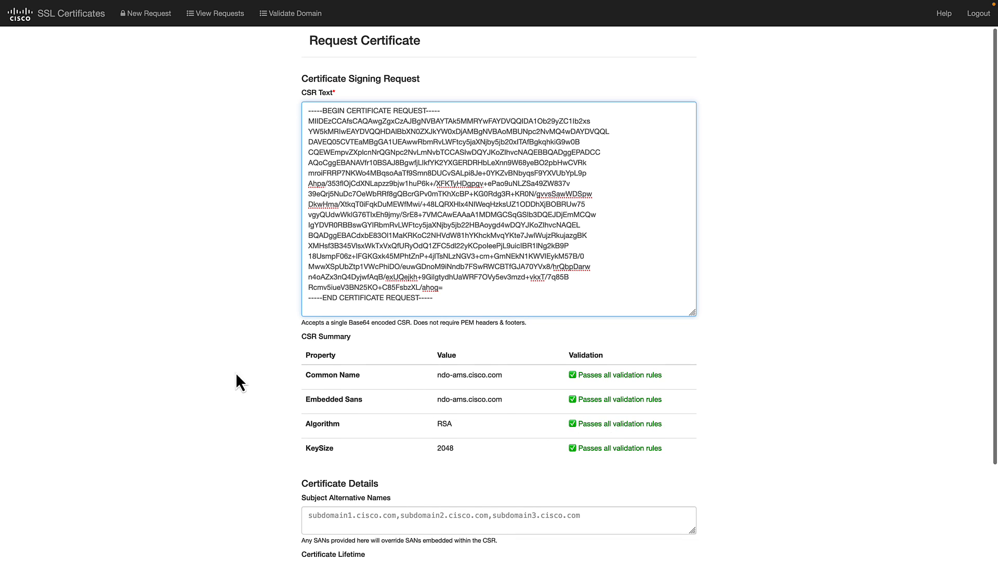
scroll("down", 3)
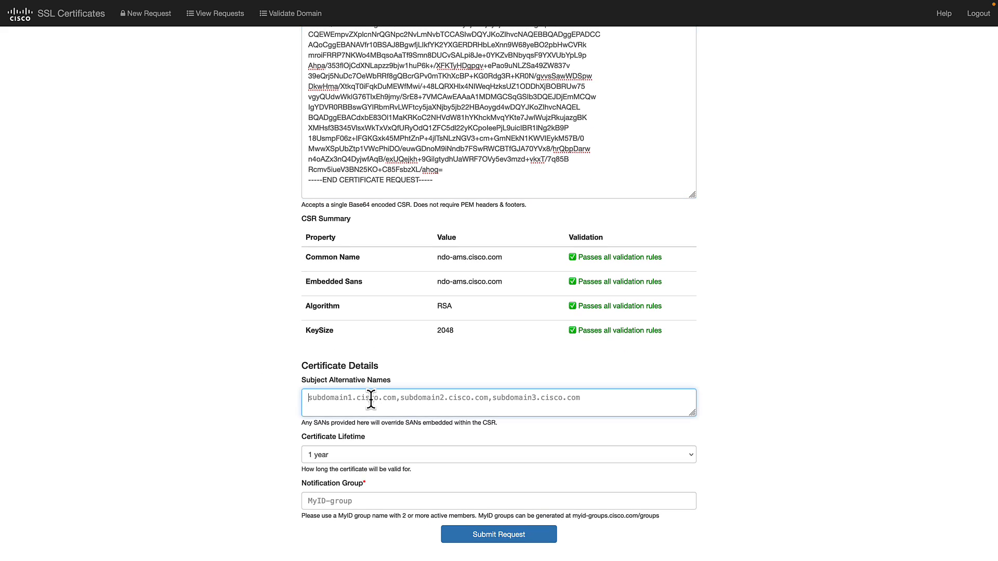
type("n")
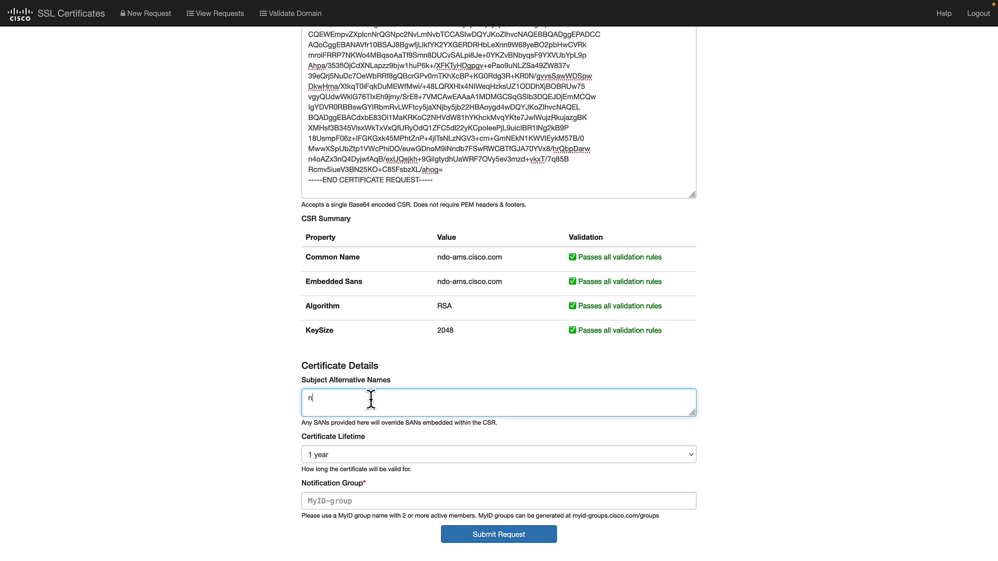
type("do-ams.cisco.com")
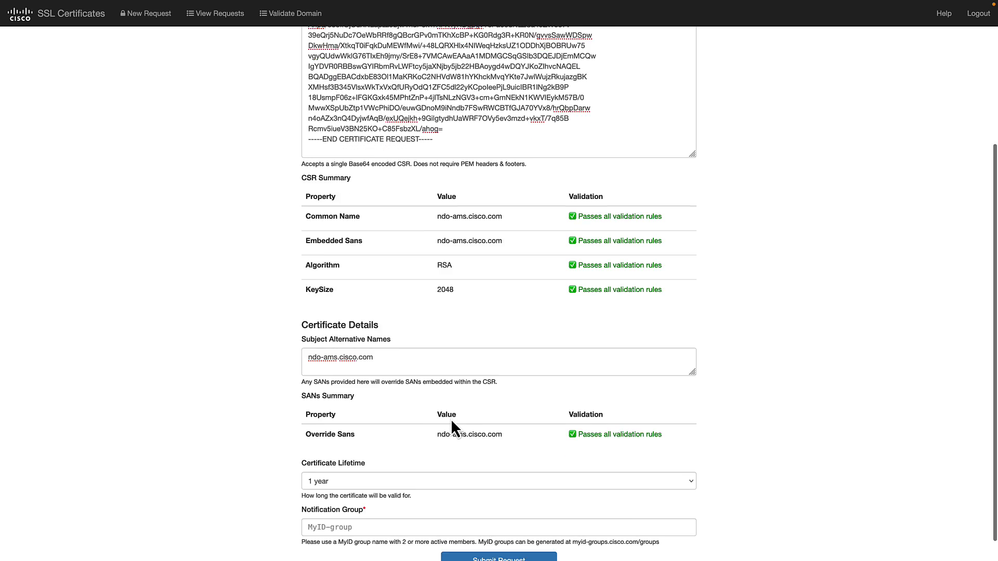
scroll("down", 3)
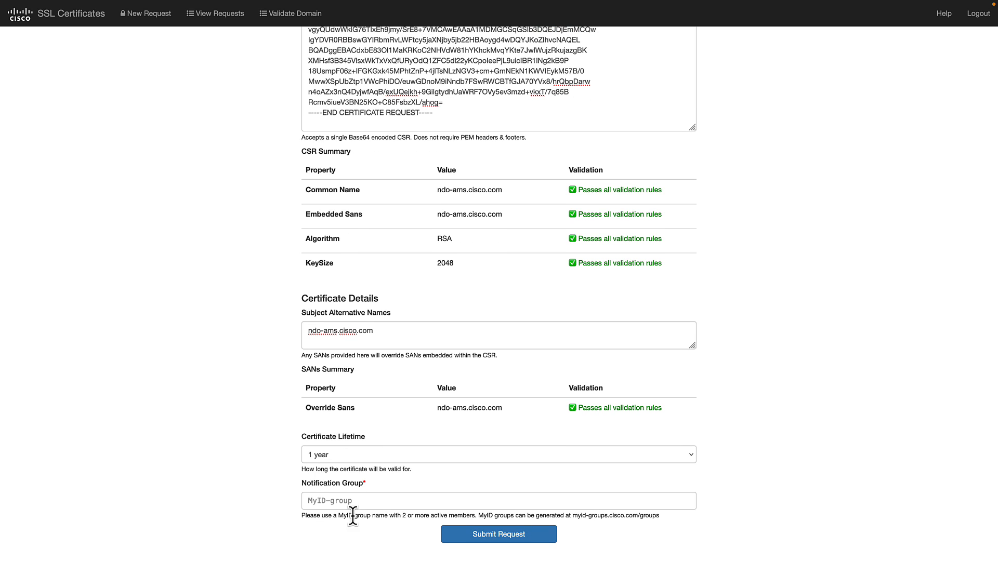
left_click(498, 533)
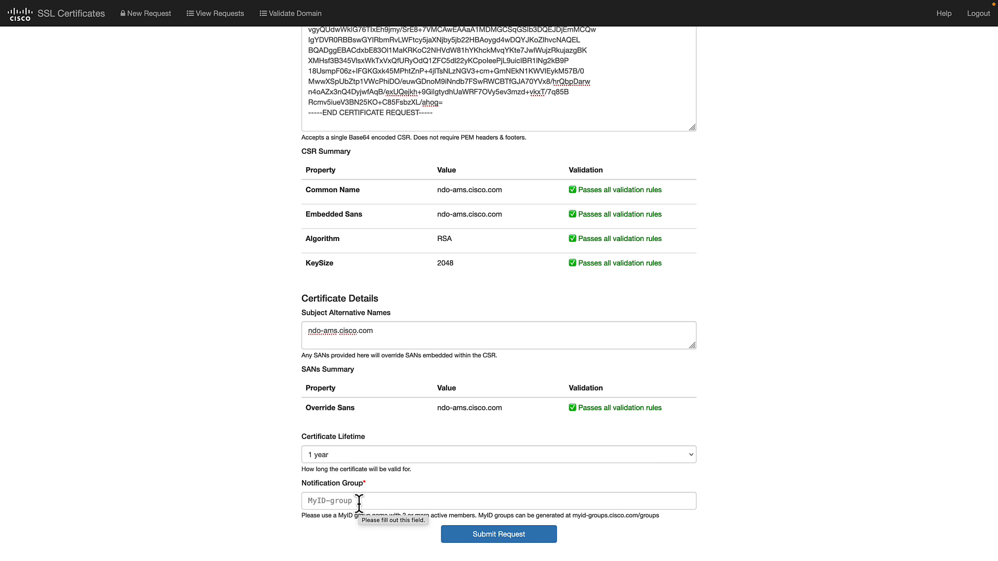
mouse_move(251, 500)
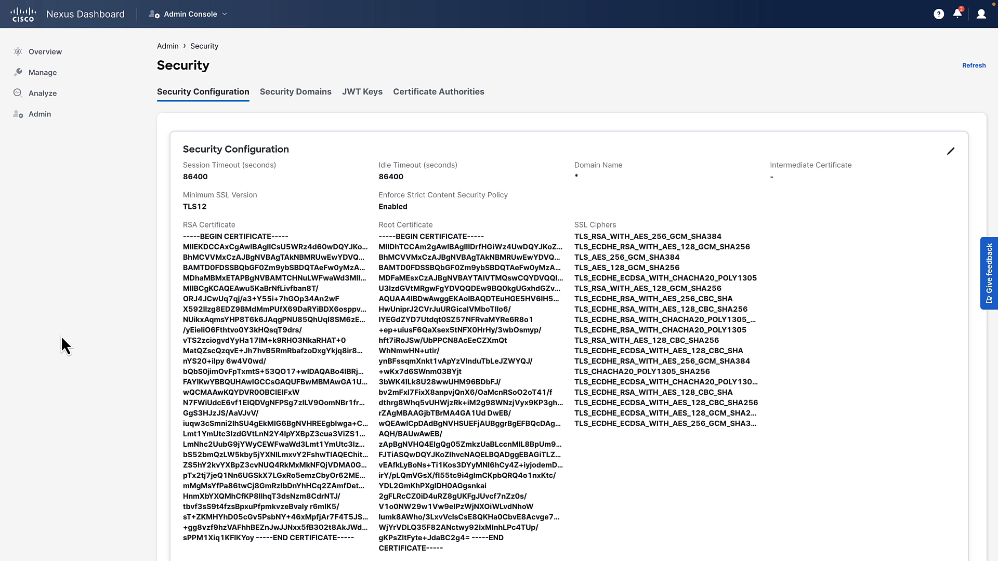
mouse_move(97, 327)
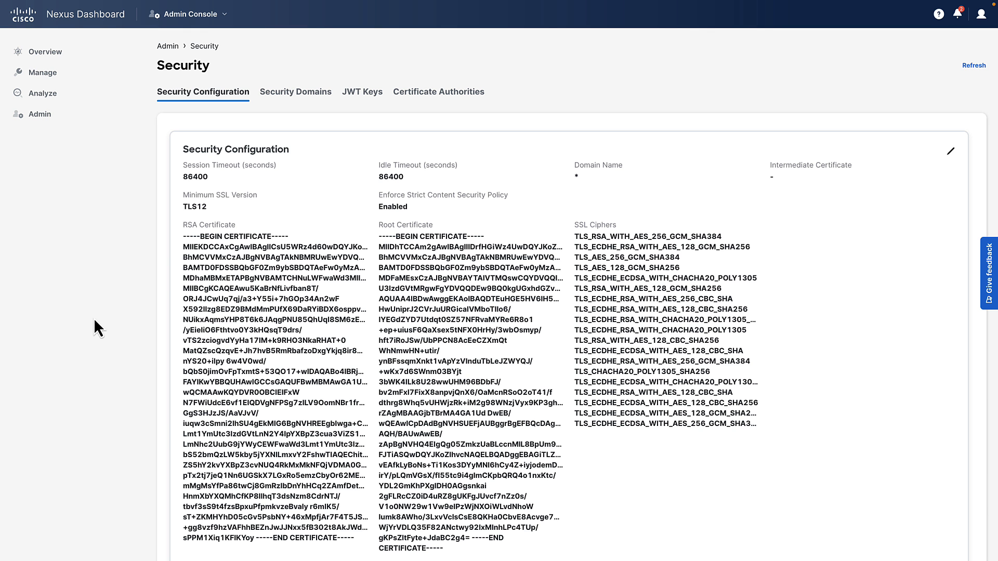
mouse_move(123, 229)
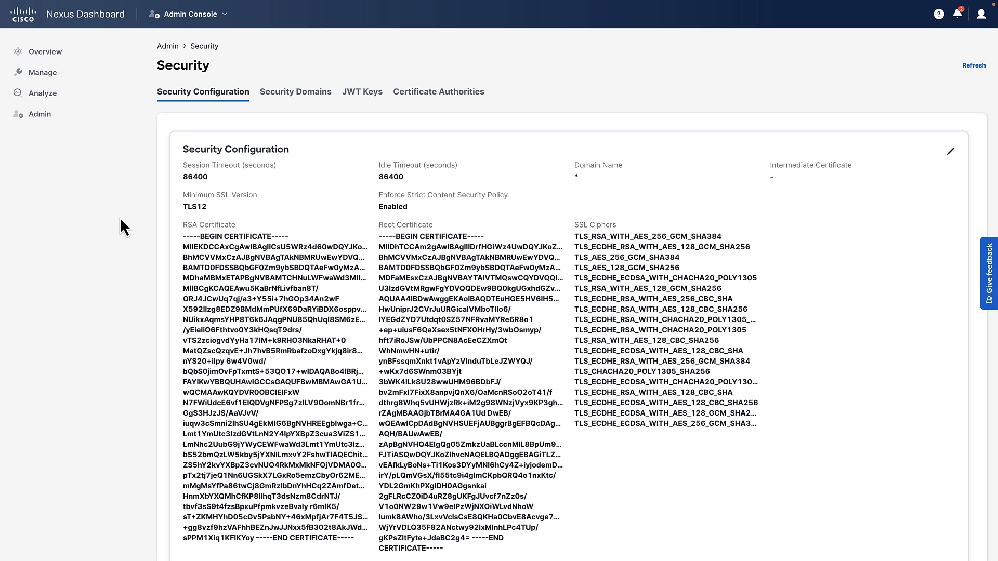
- Edit the Security Configuration under Admin > Security to reach the certificate settings
left_click(38, 115)
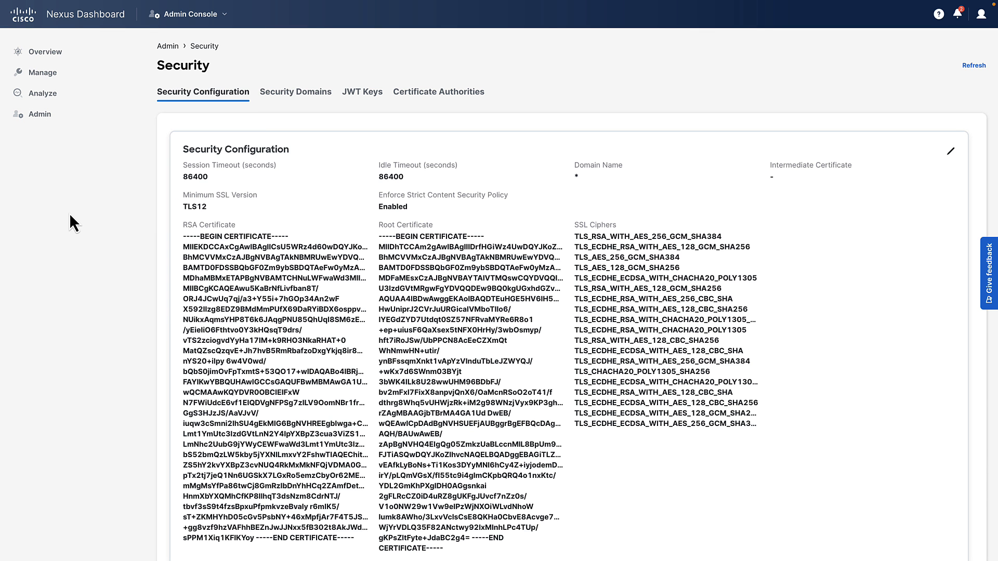
mouse_move(62, 180)
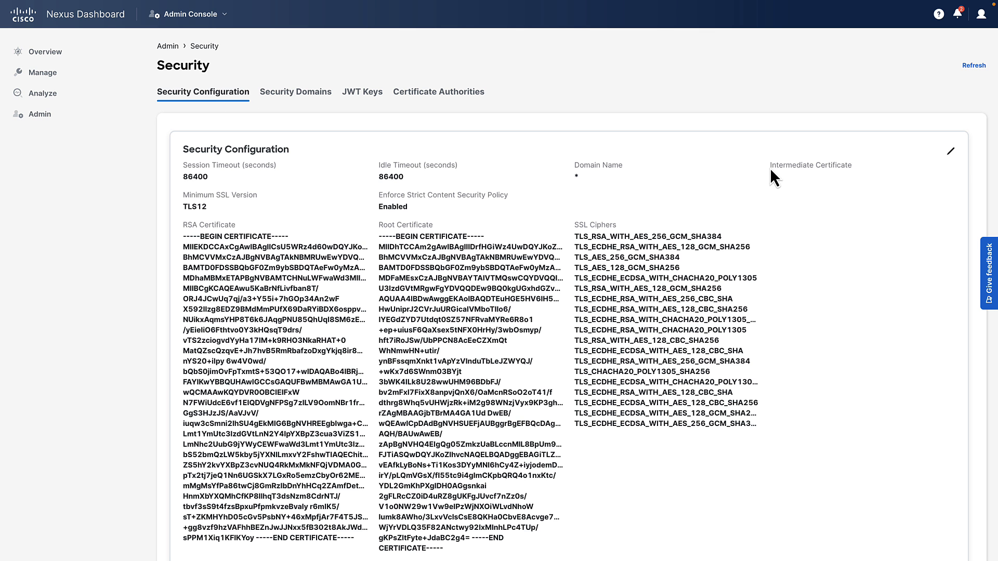
left_click(950, 151)
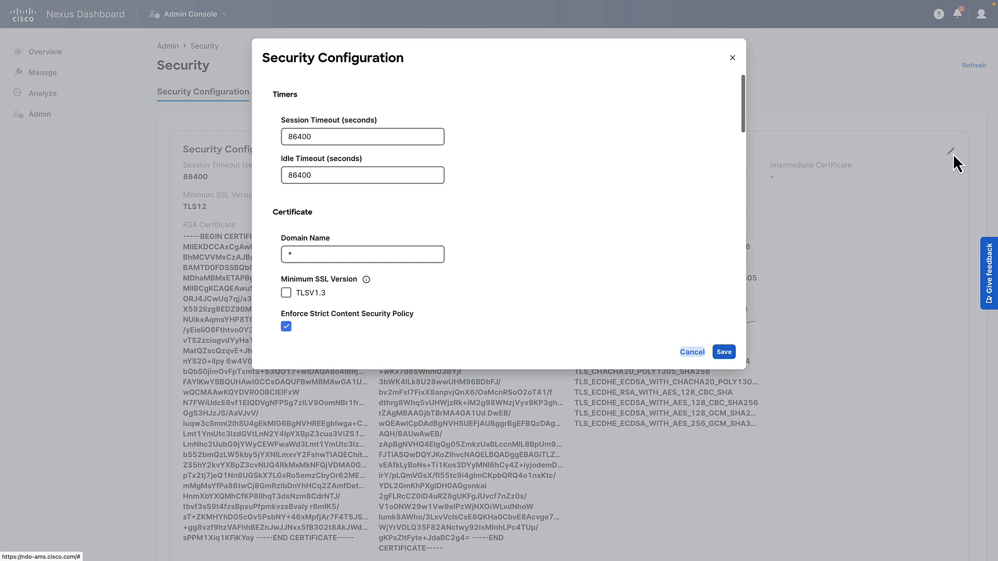
scroll("down", 3)
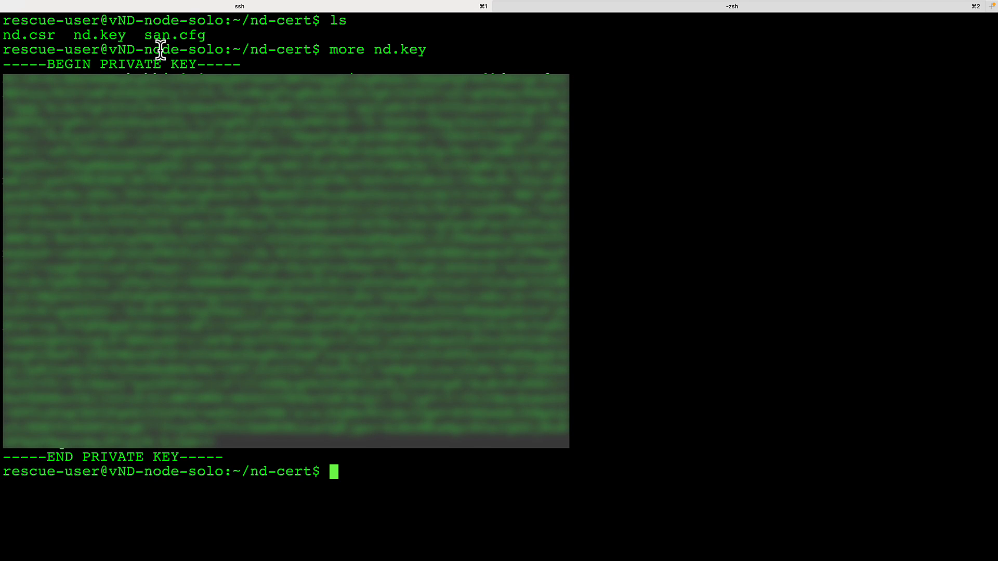
mouse_move(325, 54)
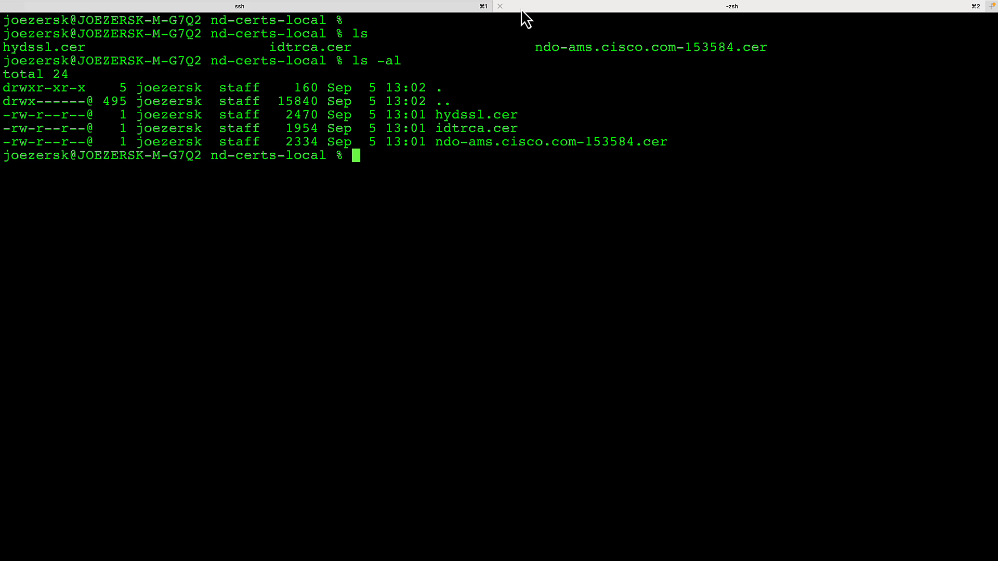
mouse_move(449, 150)
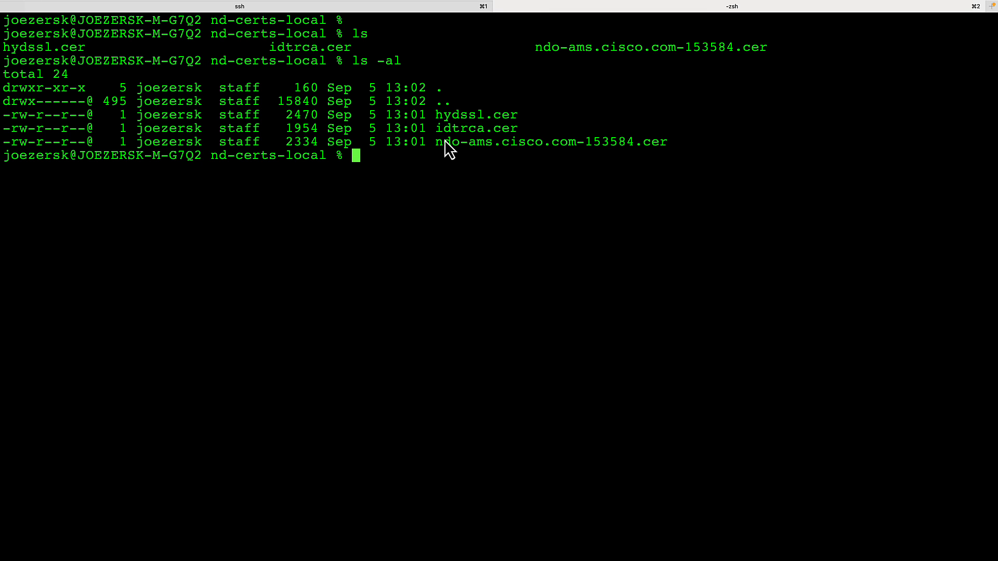
- Display the signed certificate, idtrca.cer and hydssl.cer contents and copy the hydssl.cer certificate text
left_click_drag(435, 142, 666, 142)
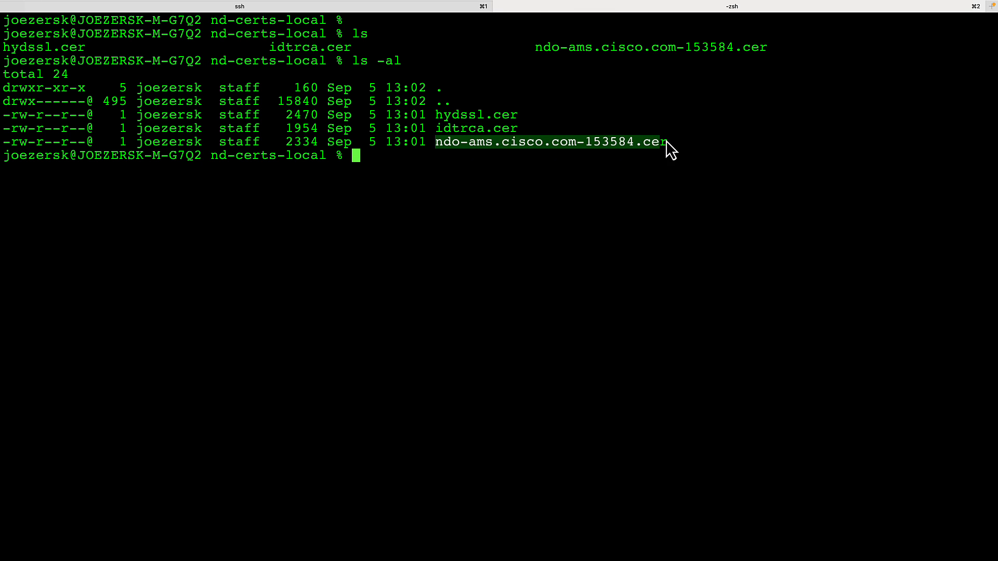
type("m")
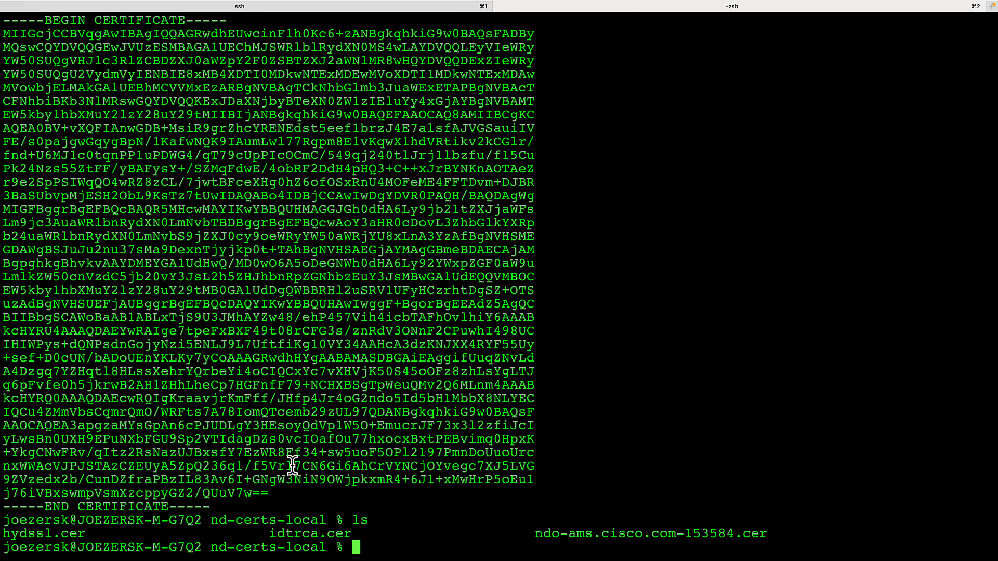
type("more idtrca.cer")
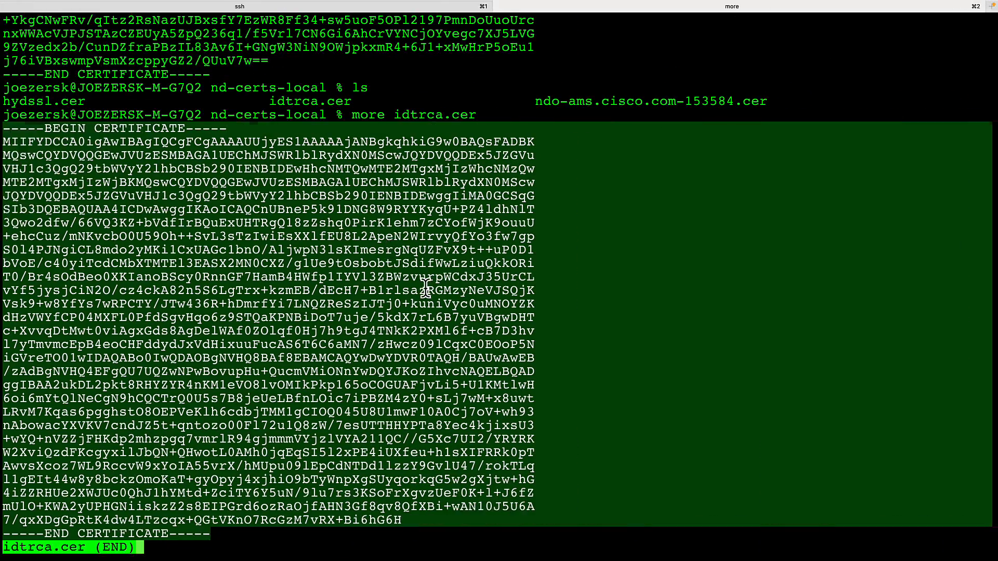
key("q")
type("ls")
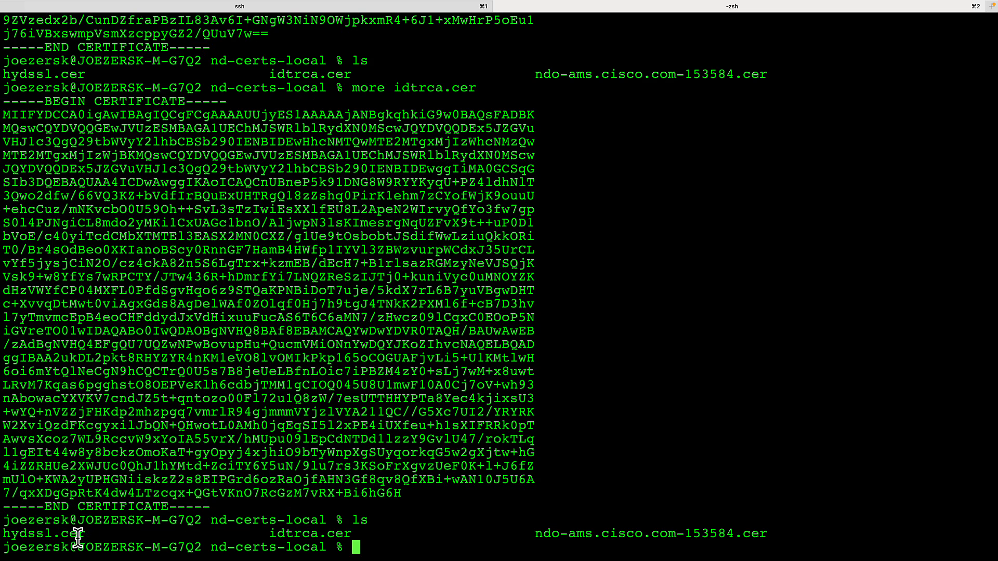
type("more")
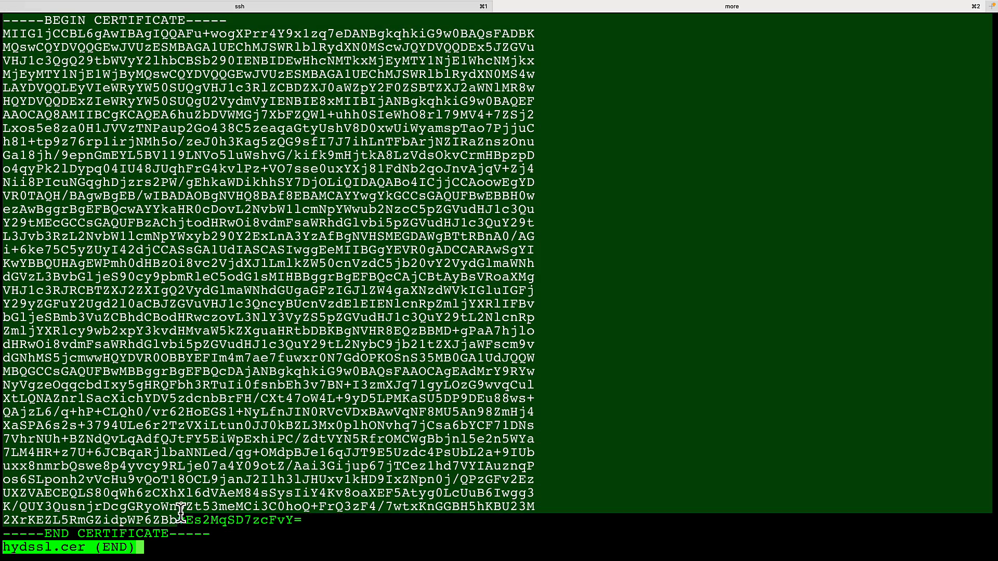
right_click(181, 513)
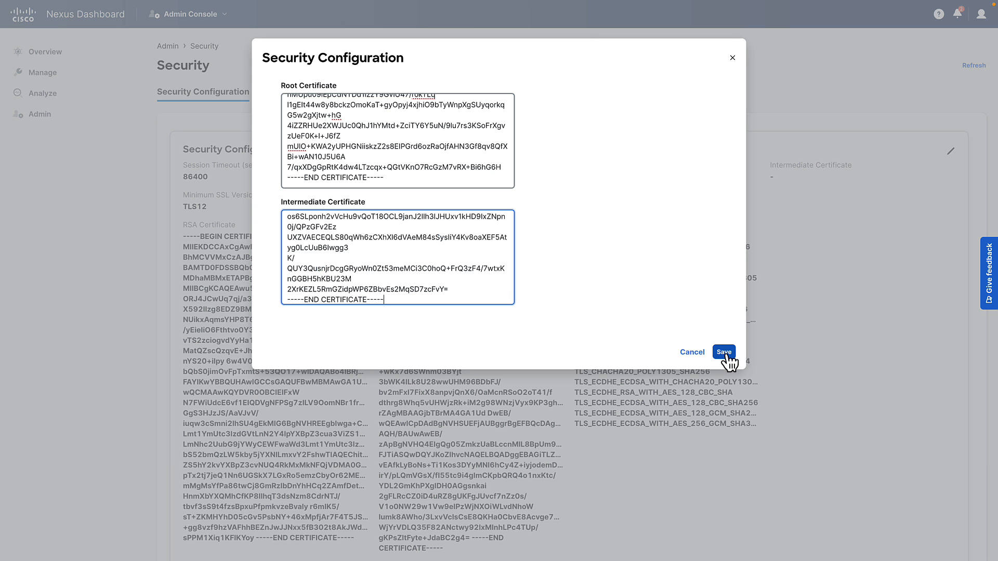
- Save the security configuration with root and intermediate certificates and confirm the server-restart warning
left_click(724, 352)
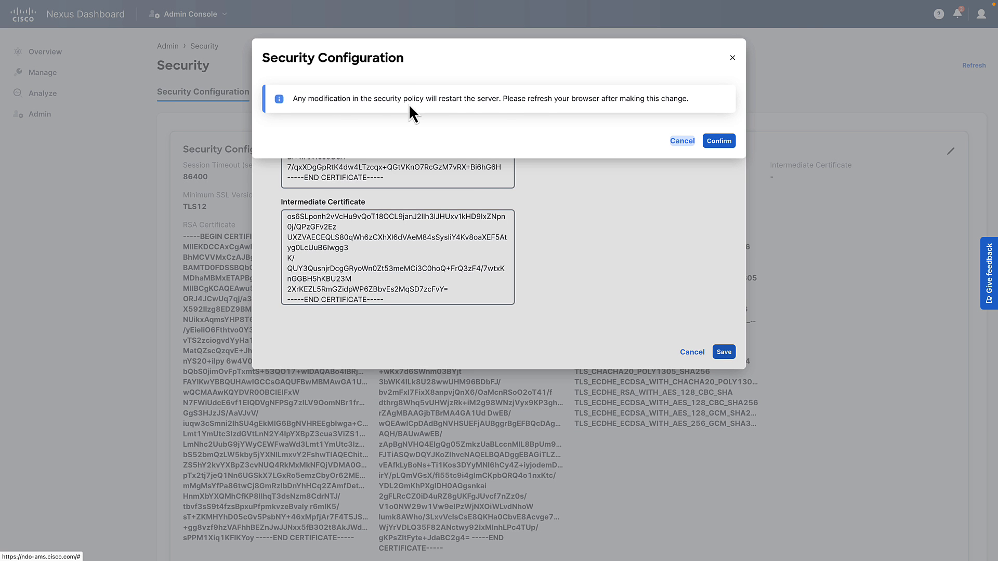
mouse_move(500, 90)
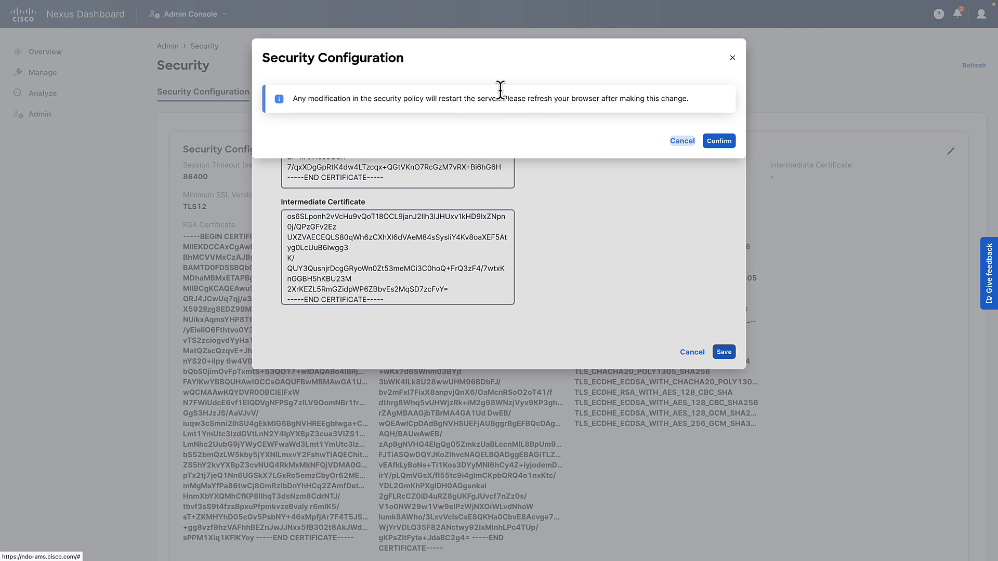
mouse_move(532, 96)
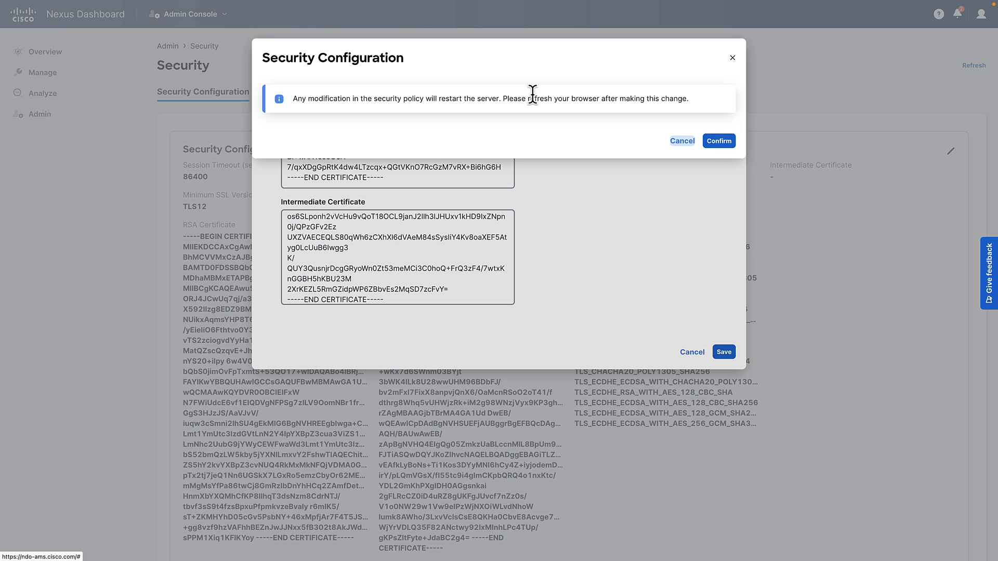
left_click(718, 141)
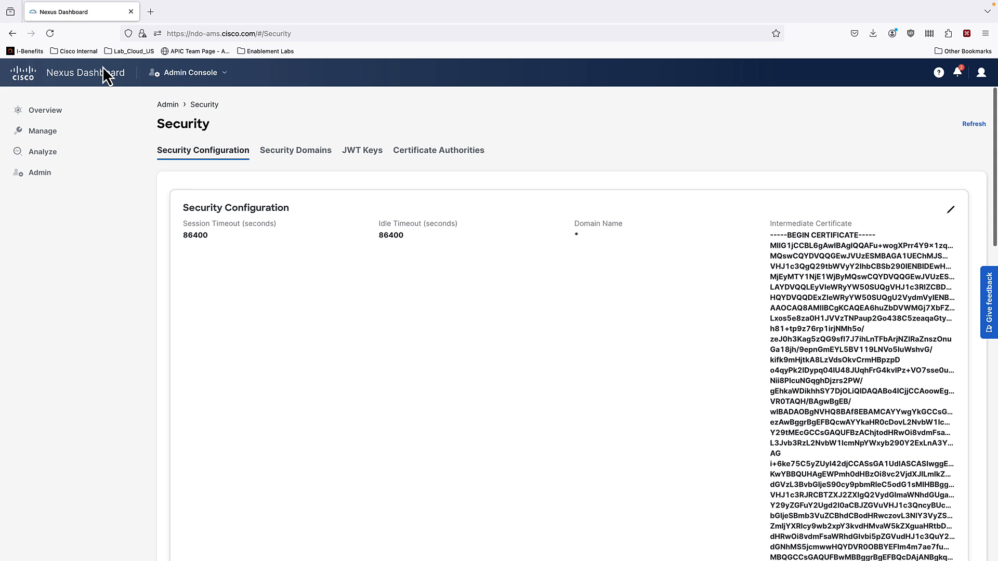
- Return to the dashboard Overview and check the padlock shows a secure connection verified by IdenTrust
left_click(49, 33)
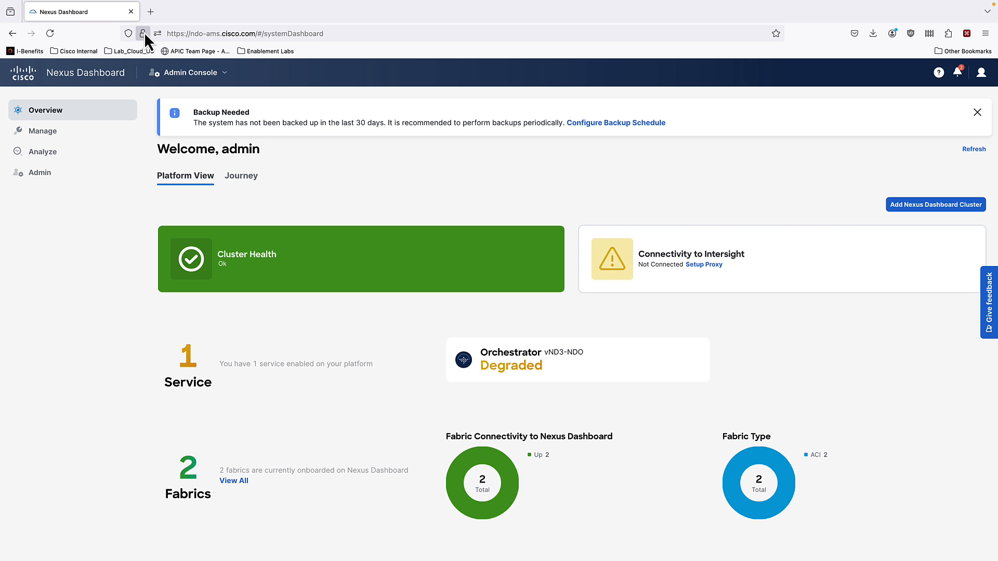
left_click(143, 34)
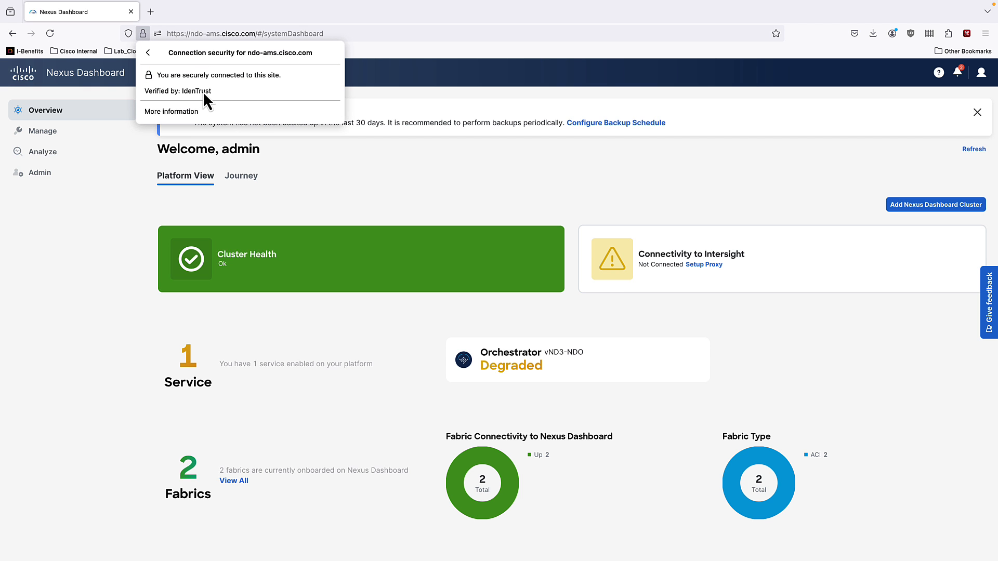